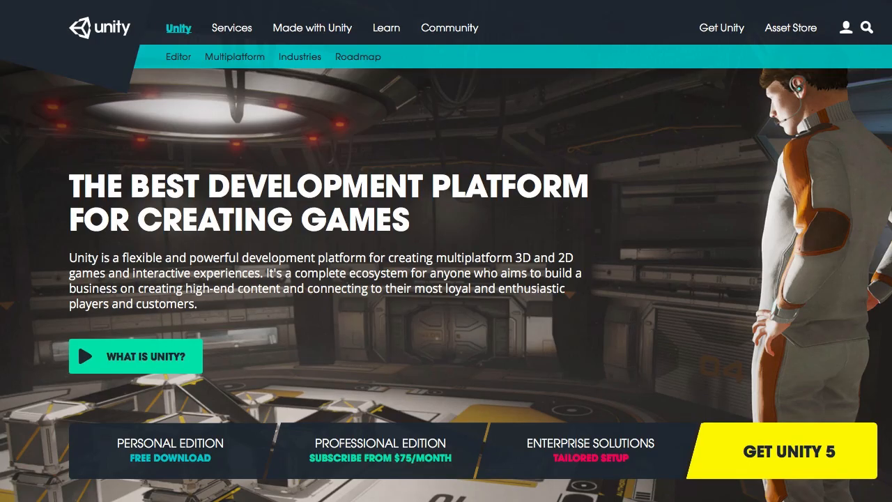
# Step: Scroll the Unity homepage down to the Industry-Leading Multiplatform Support section
pyautogui.scroll(-3)
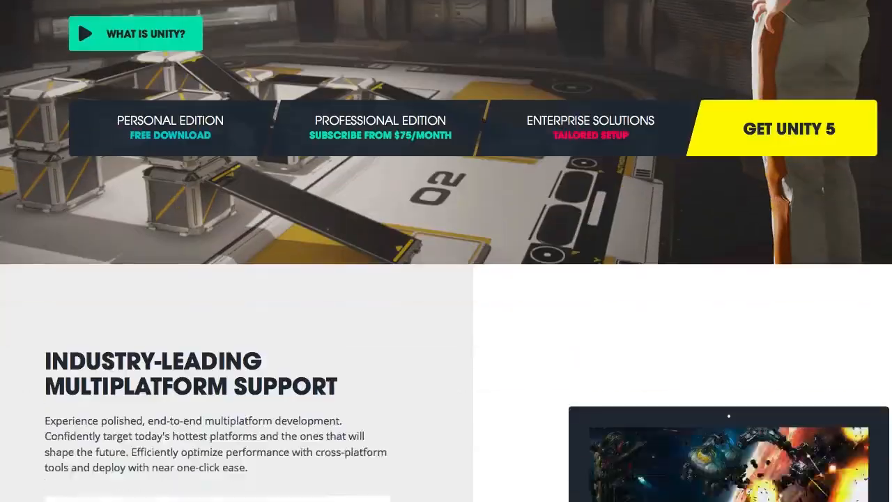
pyautogui.scroll(-3)
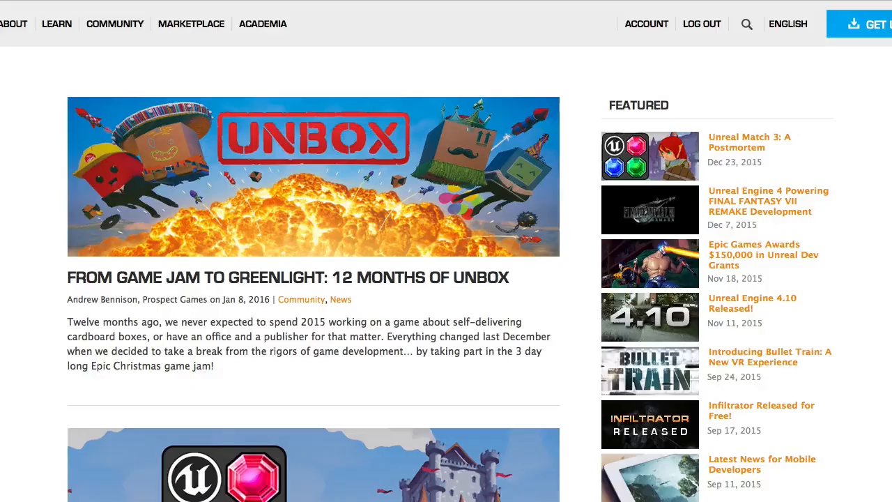
# Step: Scroll the Unreal Engine blog page to reveal more featured posts beside the Unbox game jam article
pyautogui.scroll(-3)
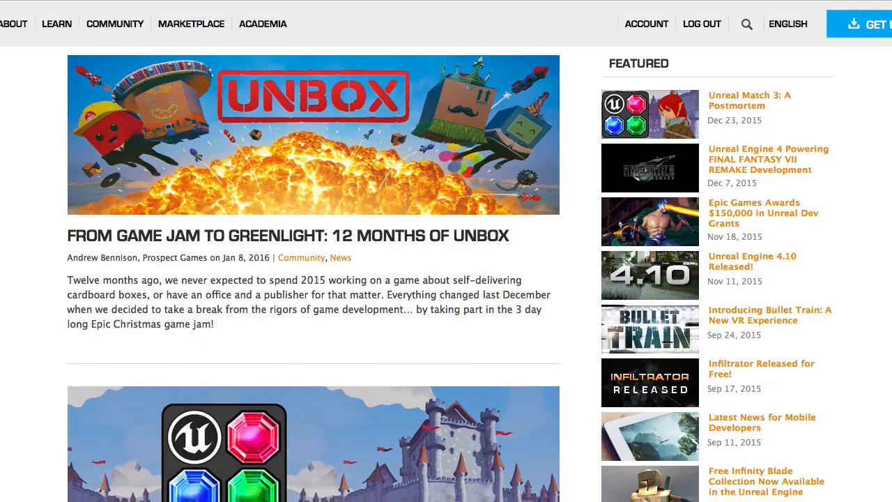
pyautogui.scroll(-3)
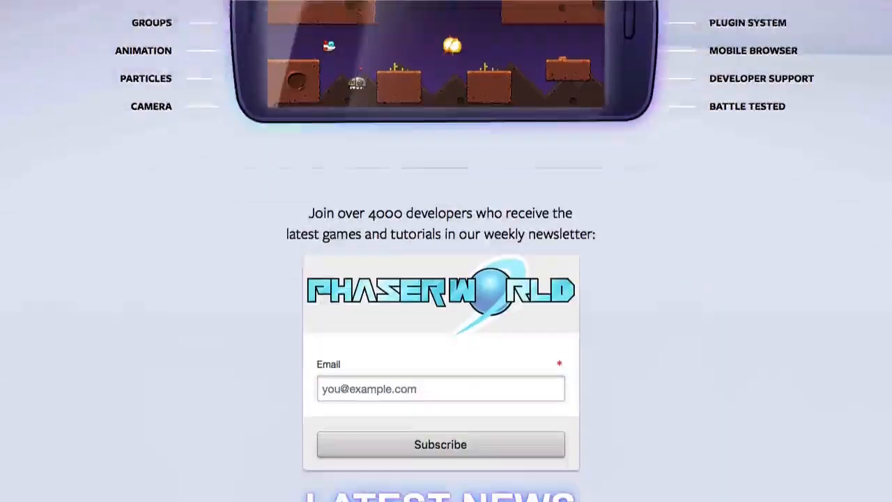
# Step: Scroll through Phaser's Examples gallery to the Audio, Basics and BitmapData categories
pyautogui.scroll(-3)
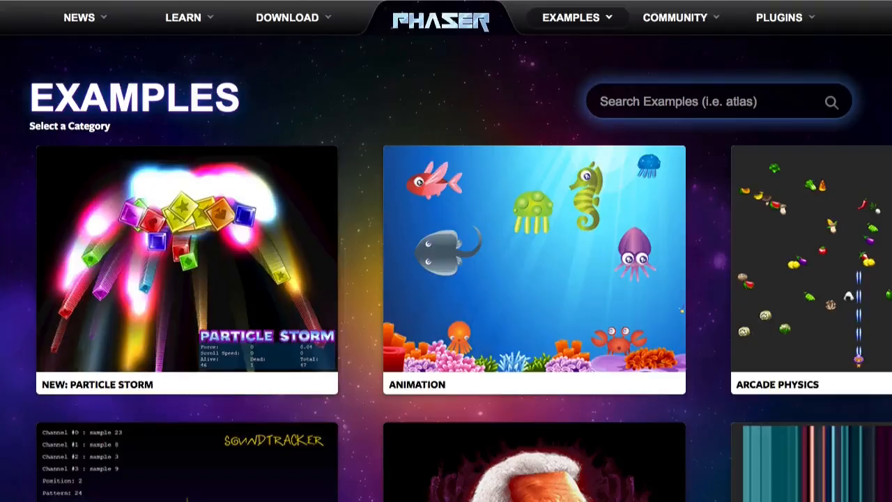
pyautogui.scroll(-3)
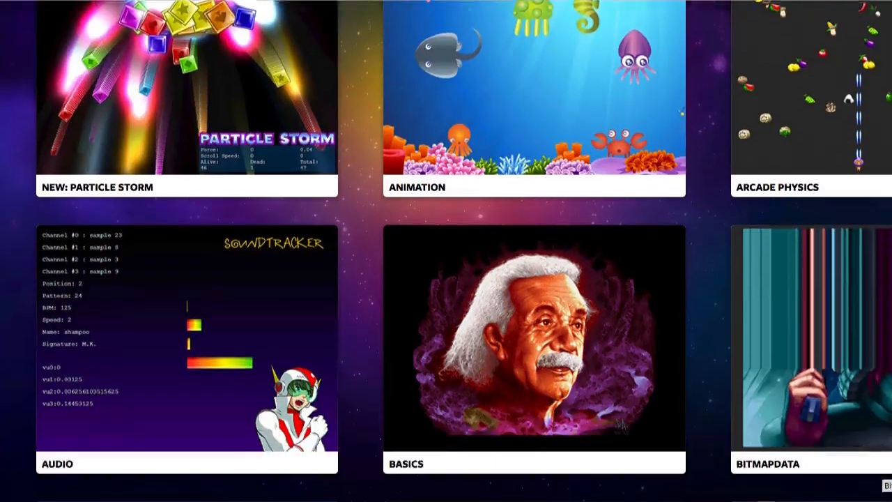
pyautogui.scroll(-3)
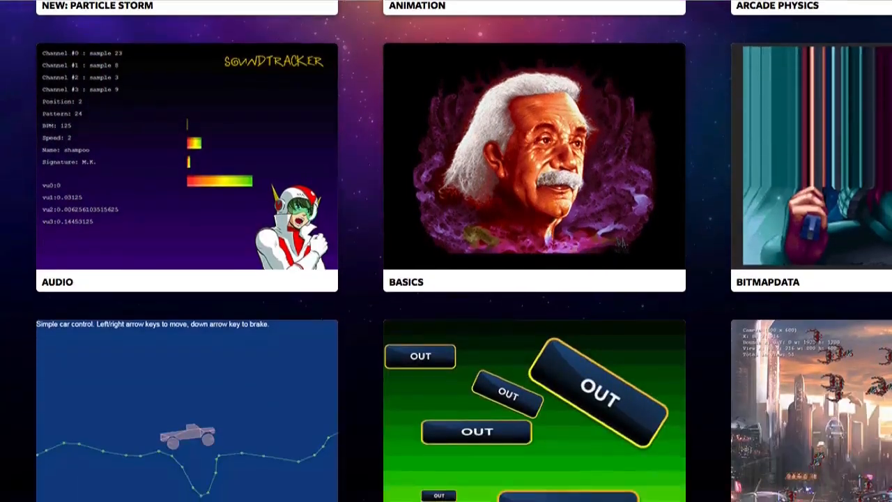
pyautogui.scroll(-3)
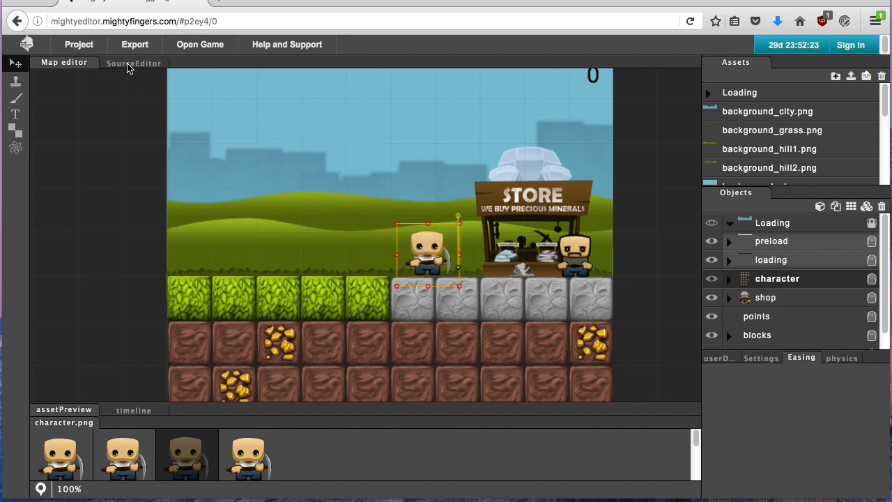
# Step: Open MightyEditor's SourceEditor tab to show the play.js dig and movement code
pyautogui.click(134, 62)
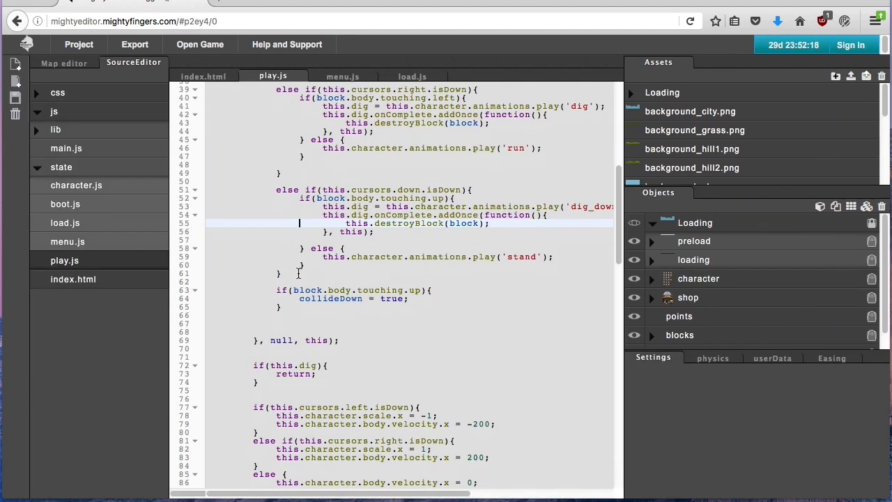